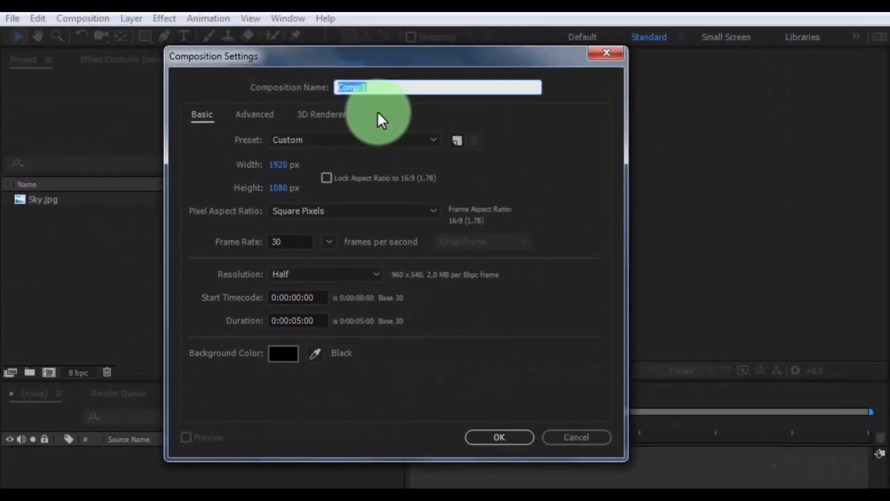
Name the new composition '3D Sky' at 1920×1080, 30 fps, 5 seconds
{"action": "type", "text": "3D"}
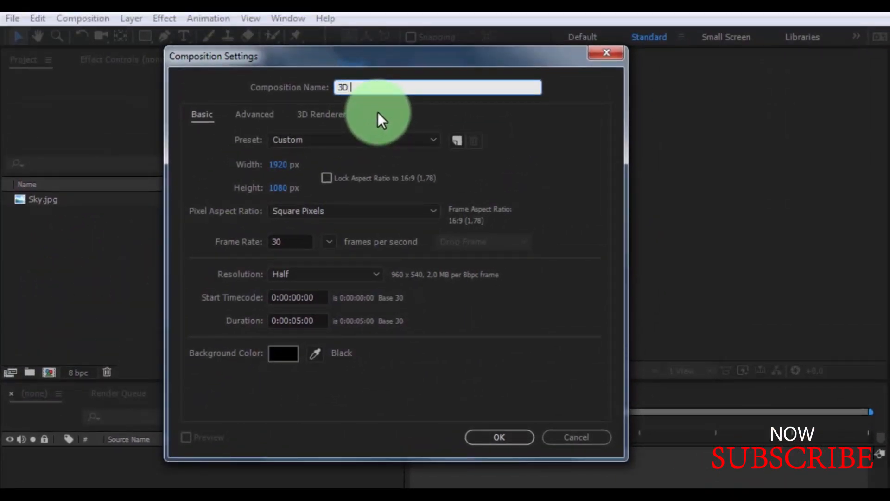
{"action": "type", "text": "Sky"}
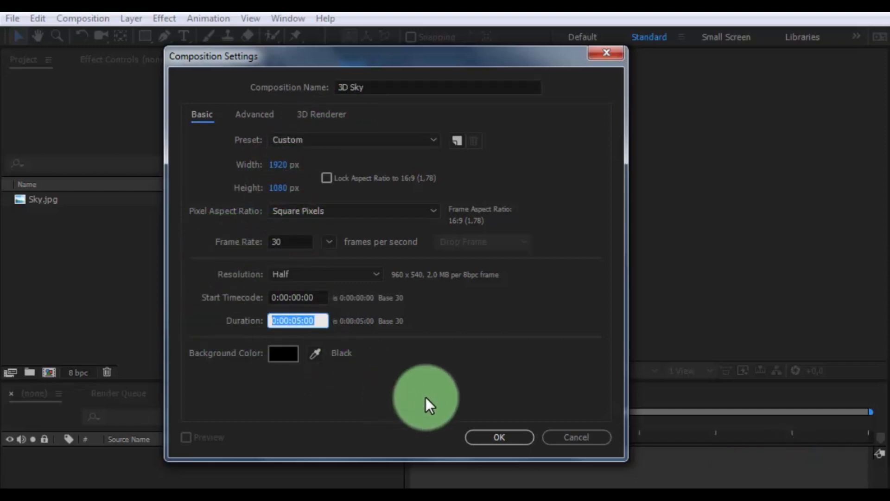
{"action": "left_click", "coordinate": [498, 436]}
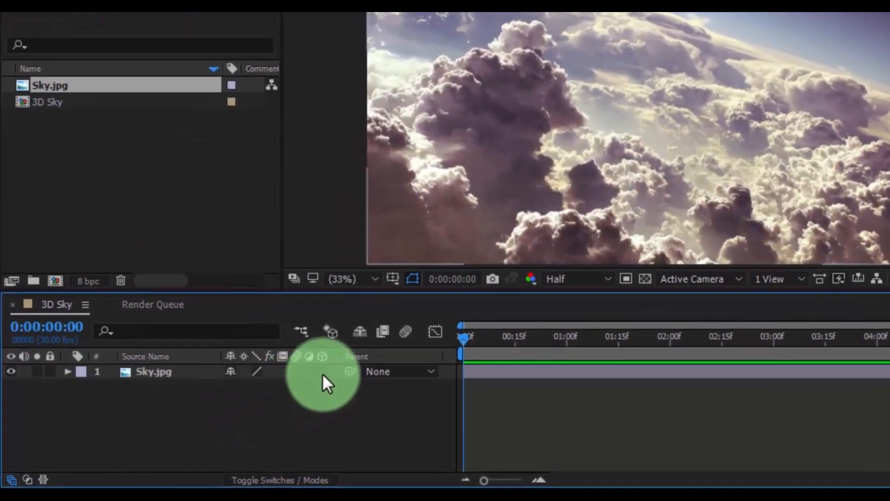
Make Sky.jpg a 3D layer and duplicate it with Ctrl+D
{"action": "left_click", "coordinate": [279, 479]}
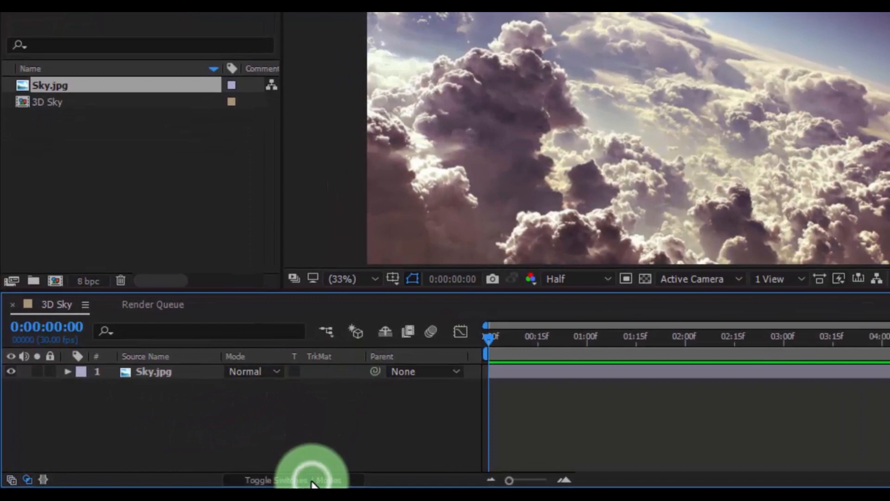
{"action": "left_click", "coordinate": [291, 480]}
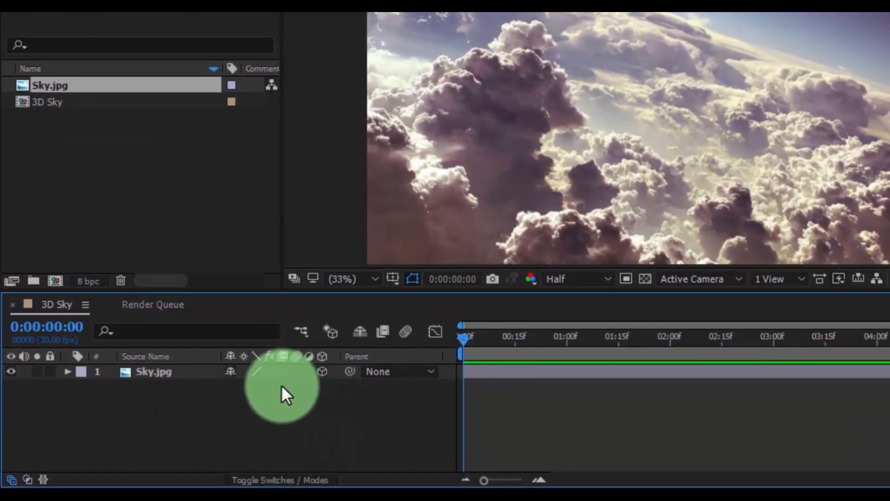
{"action": "left_click", "coordinate": [153, 372]}
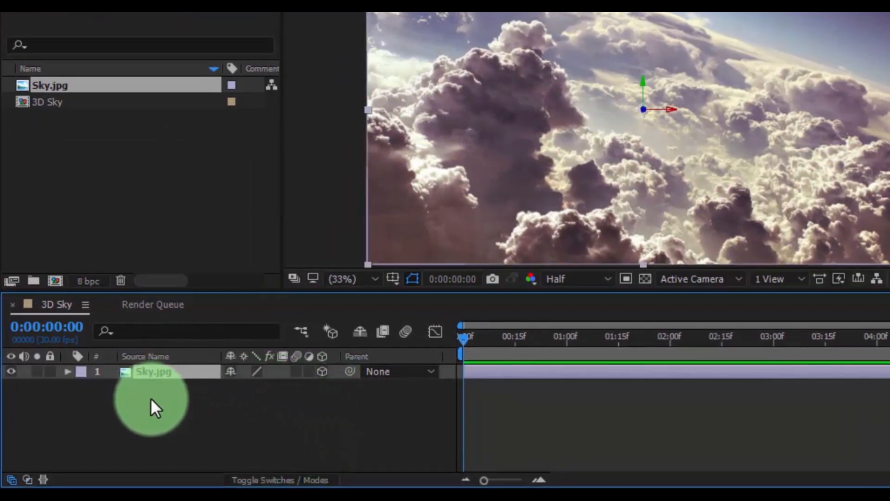
{"action": "key", "text": "ctrl+d"}
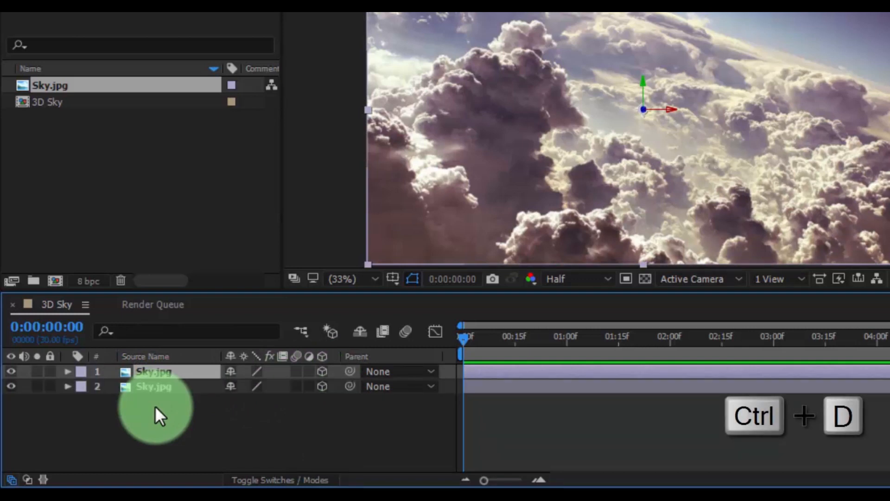
{"action": "key", "text": "ctrl+d"}
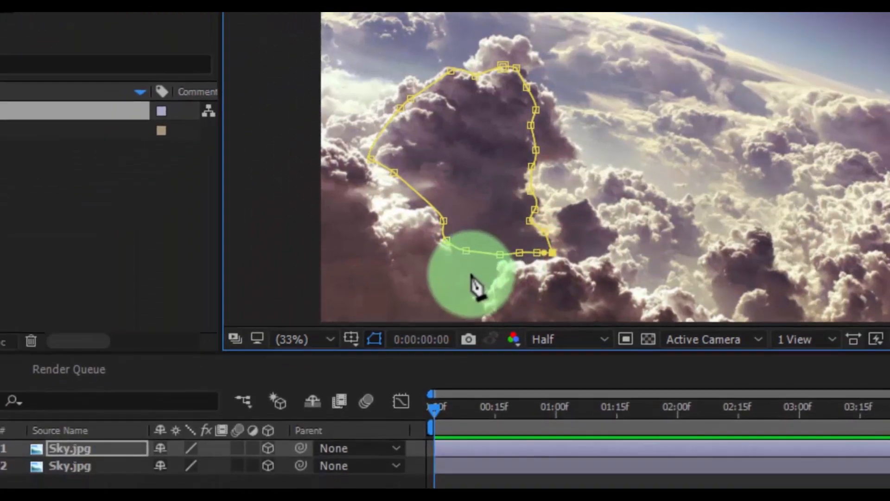
Trace a closed mask around the large left-of-centre cloud on the top Sky.jpg layer
{"action": "key", "text": "f"}
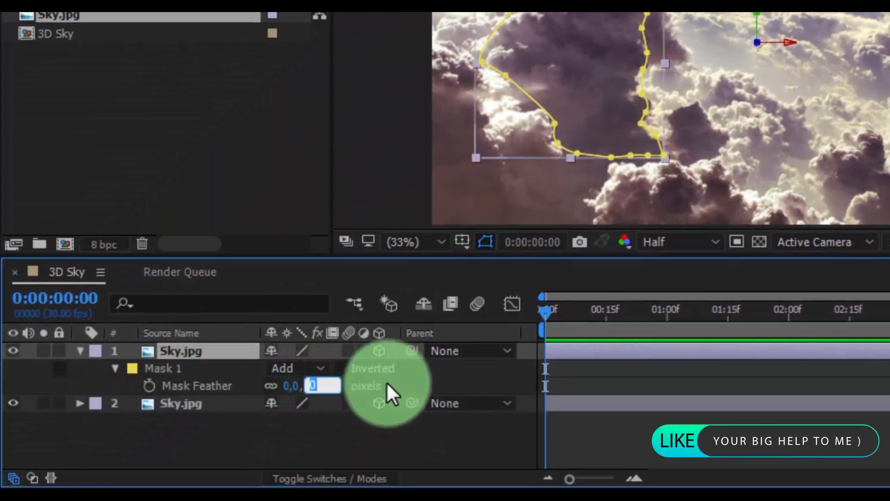
Feather the cloud mask by 100 pixels and move the layer to Z -466
{"action": "type", "text": "100,0 pixels"}
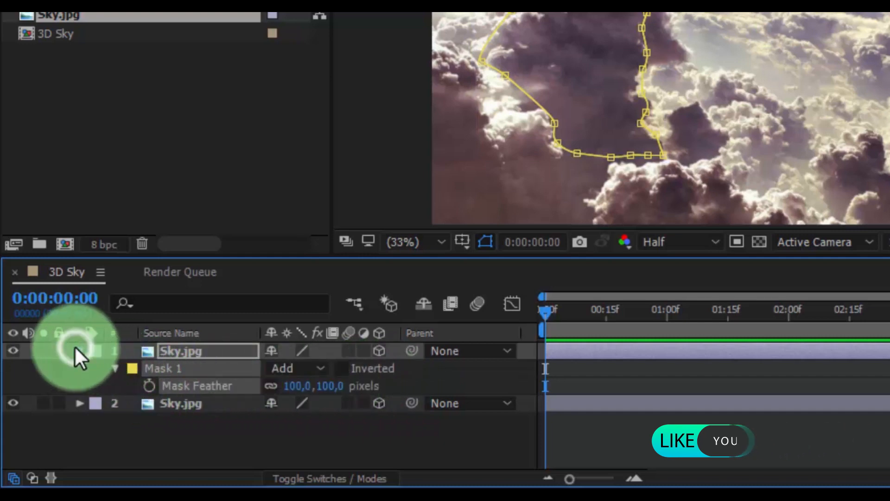
{"action": "key", "text": "p"}
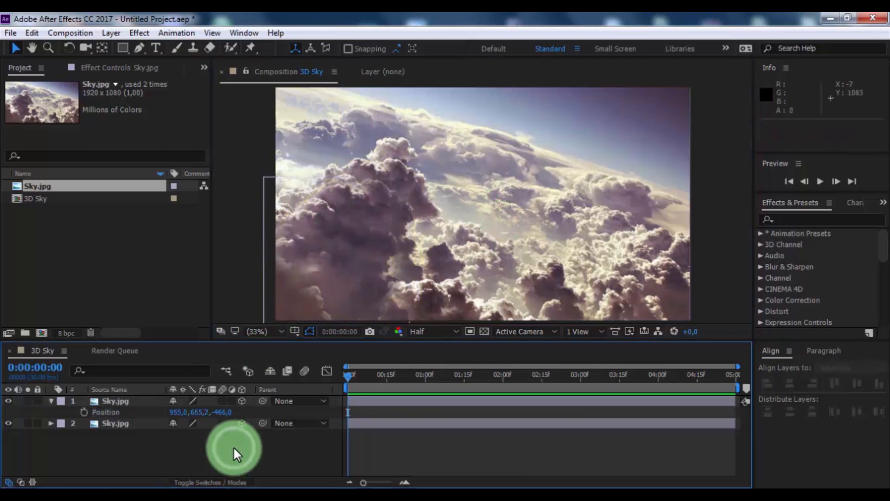
Duplicate the bottom Sky.jpg and mask the lower-right clouds on the second layer
{"action": "left_click", "coordinate": [51, 400]}
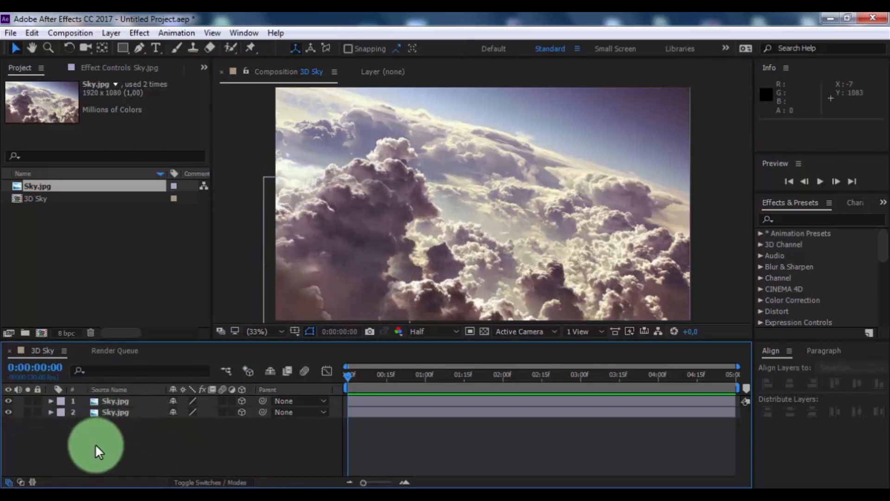
{"action": "key", "text": "ctrl+d"}
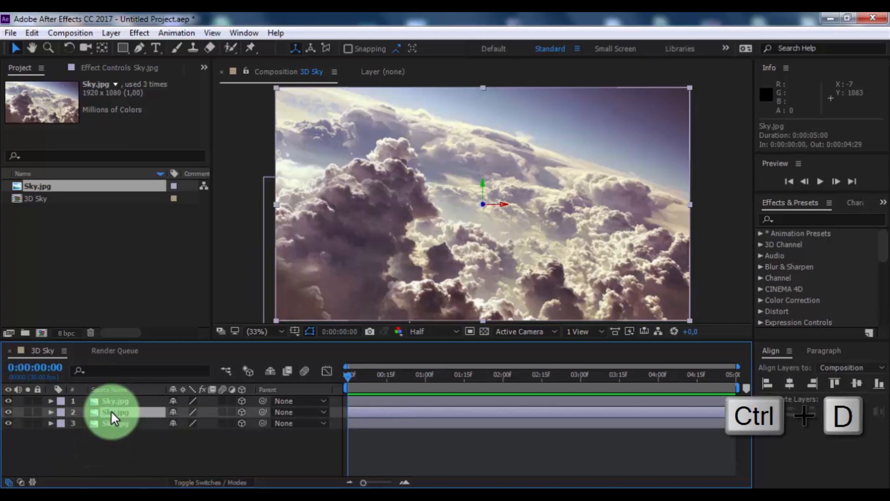
{"action": "key", "text": "ctrl+d"}
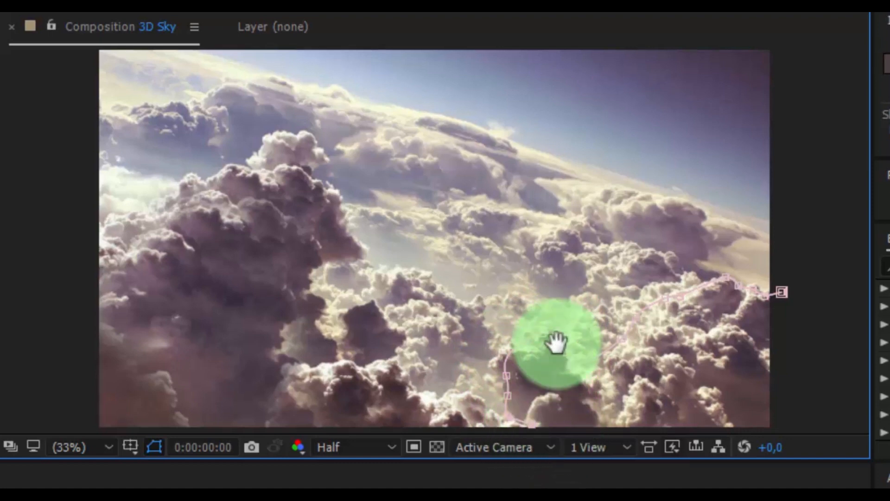
{"action": "key", "text": "f"}
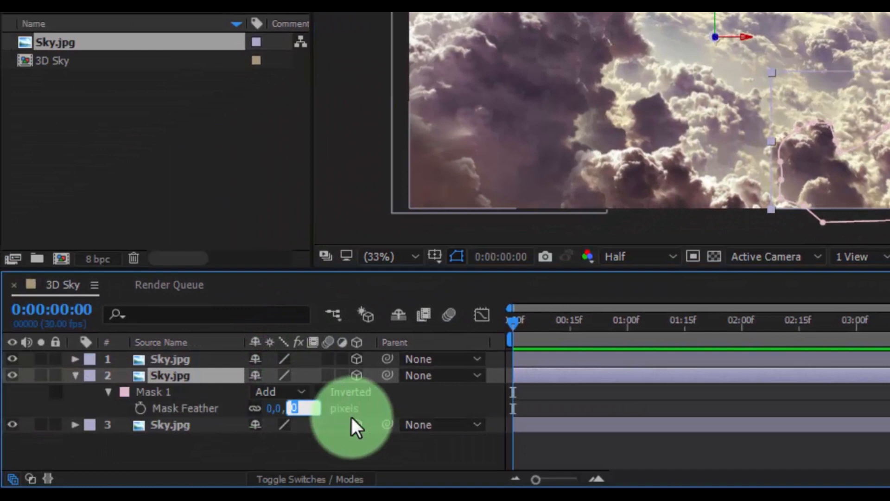
Feather the second mask 100 pixels and place the layer at 894.7, 552.6, -460
{"action": "type", "text": "100,0"}
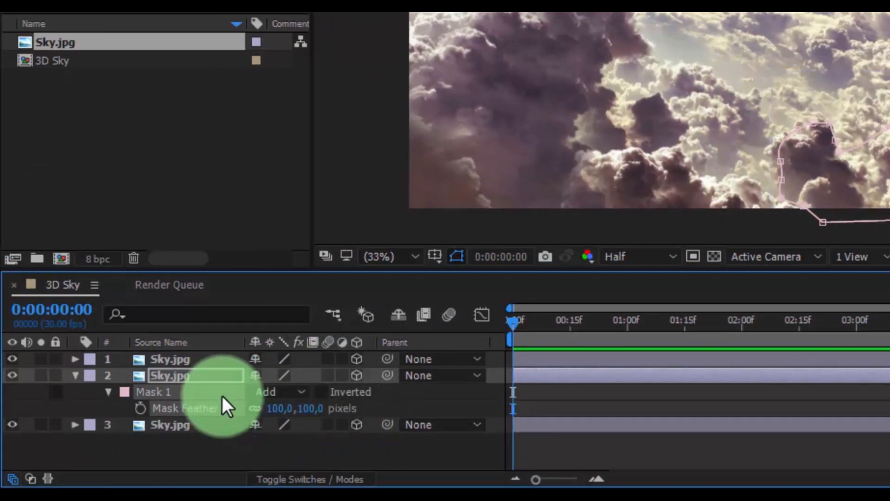
{"action": "key", "text": "p"}
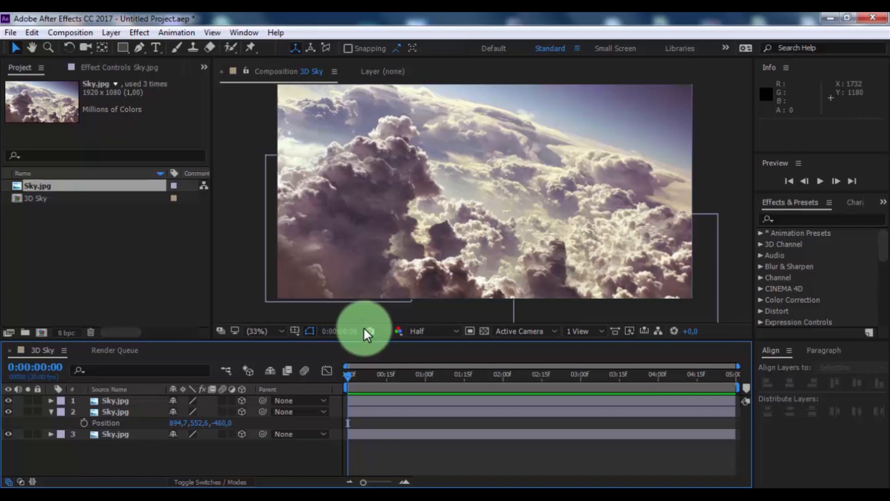
{"action": "left_click", "coordinate": [256, 331]}
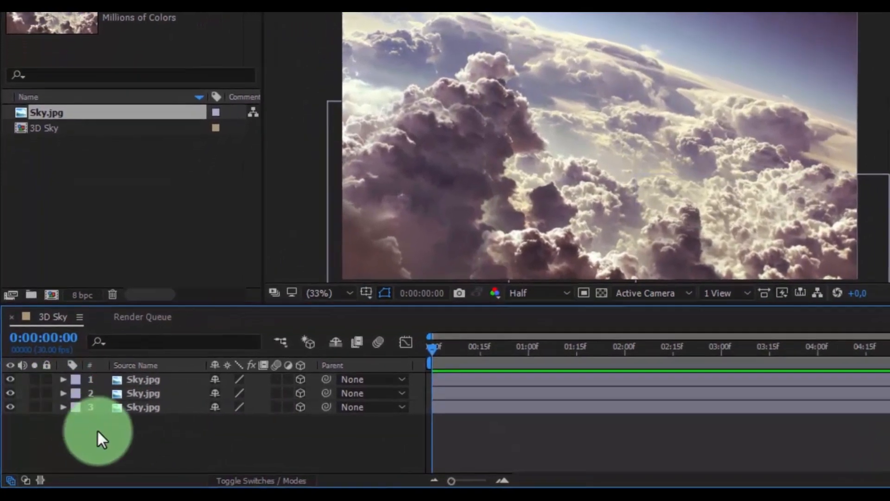
Rename the masked cloud layers to Cloud 1 and Cloud 2
{"action": "left_click", "coordinate": [144, 377]}
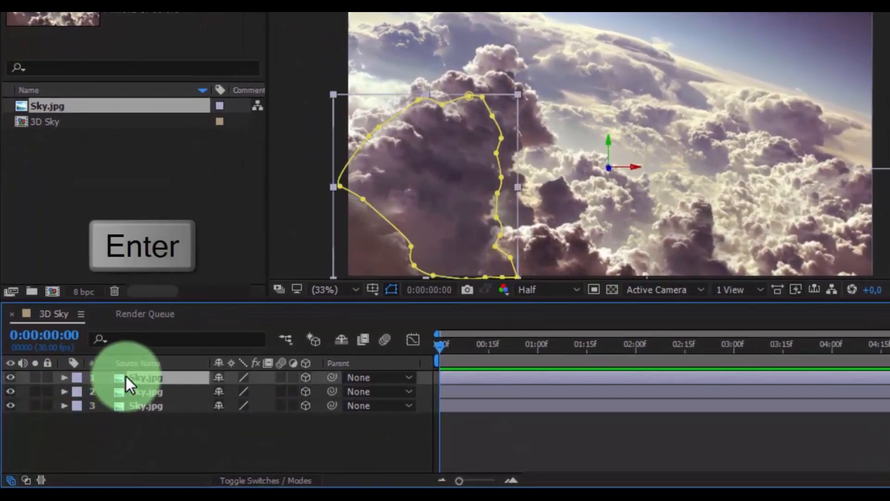
{"action": "double_click", "coordinate": [146, 377]}
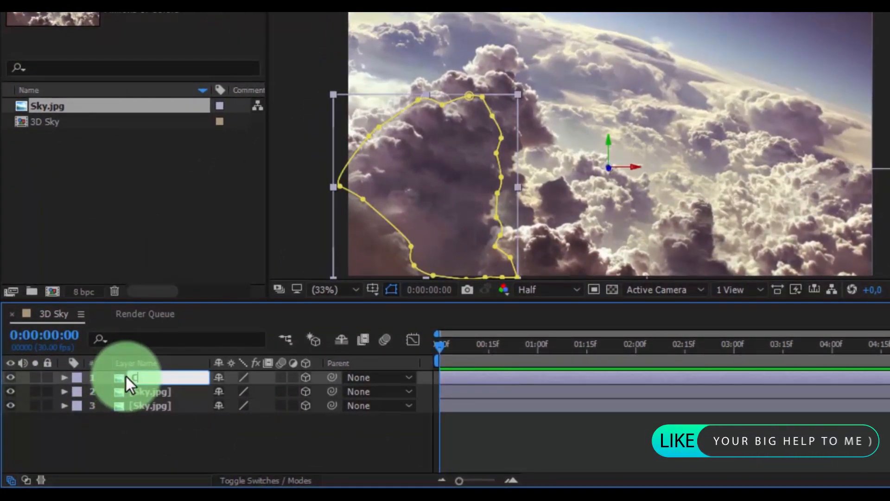
{"action": "type", "text": "Cloud 1"}
{"action": "left_click", "coordinate": [161, 391]}
{"action": "type", "text": "Cloud 2"}
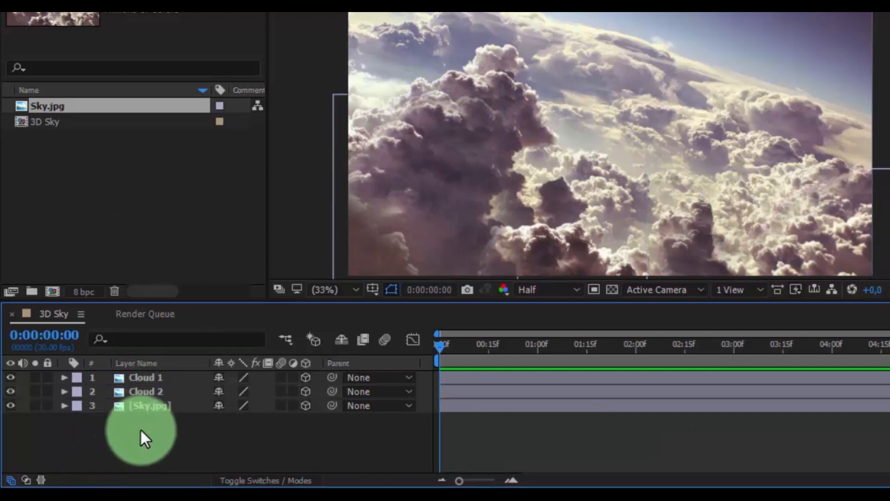
Add a Two-Node 50mm camera, Camera 1, via New > Camera
{"action": "right_click", "coordinate": [142, 431]}
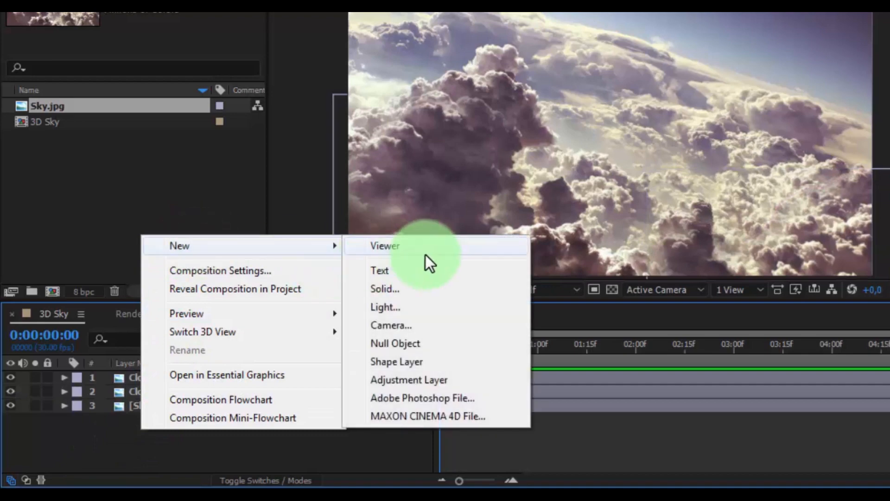
{"action": "left_click", "coordinate": [391, 324]}
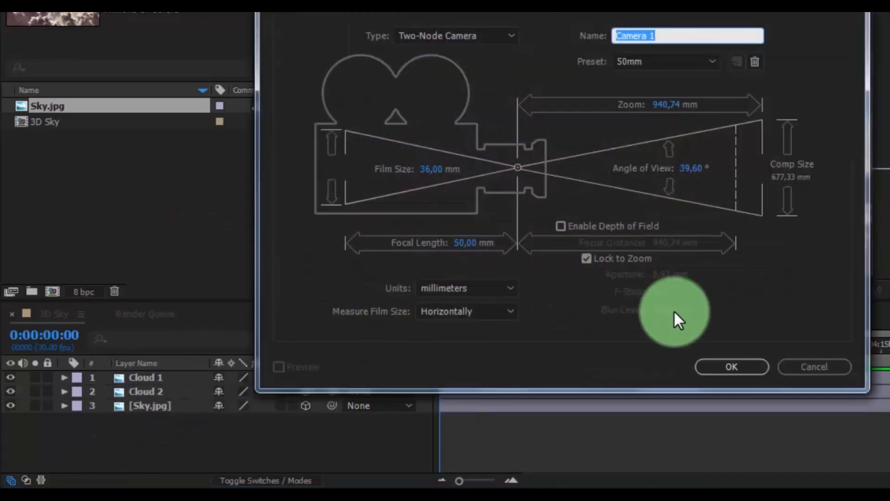
{"action": "left_click", "coordinate": [731, 367]}
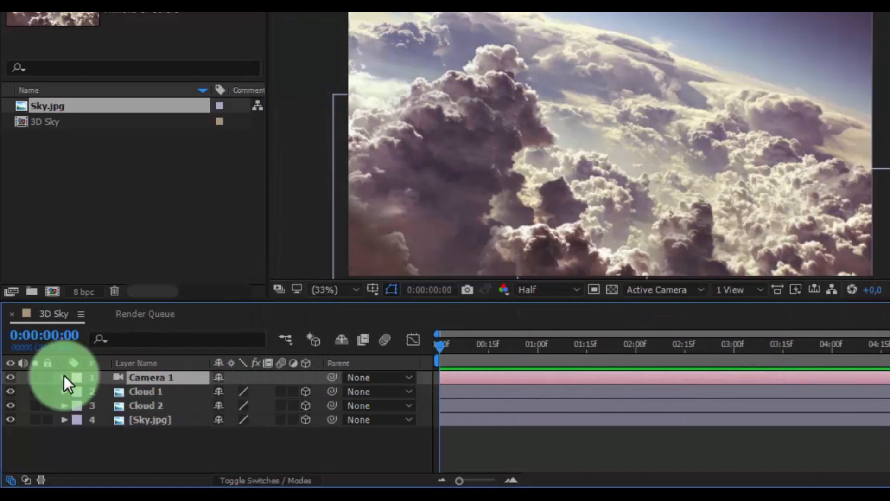
Keyframe Camera 1 position at the start and at 0:00:04:29 with a forward Z
{"action": "left_click", "coordinate": [64, 377]}
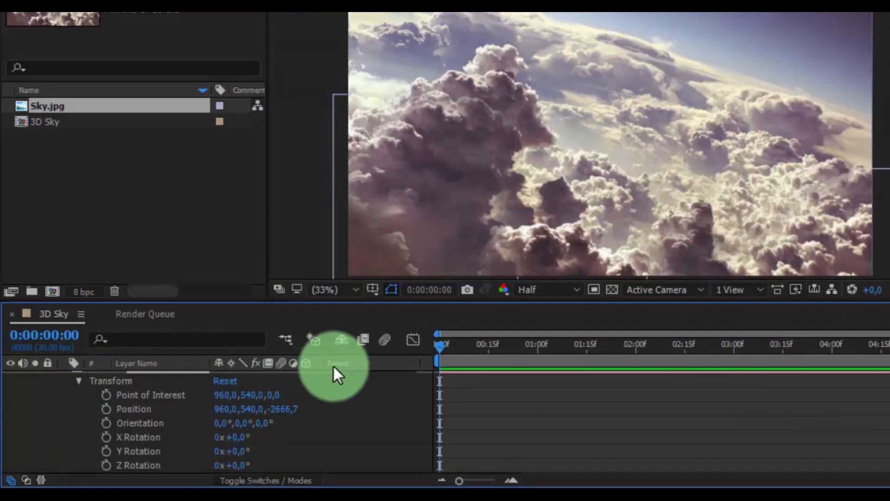
{"action": "left_click", "coordinate": [106, 408]}
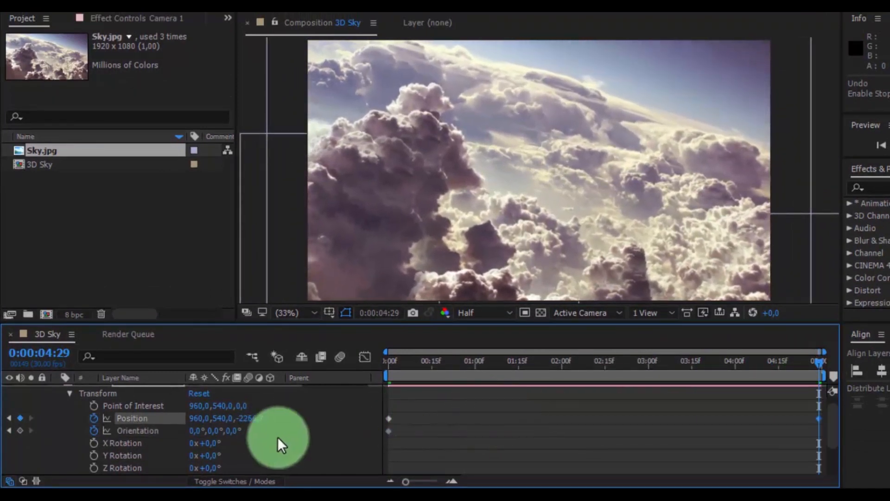
{"action": "double_click", "coordinate": [233, 430]}
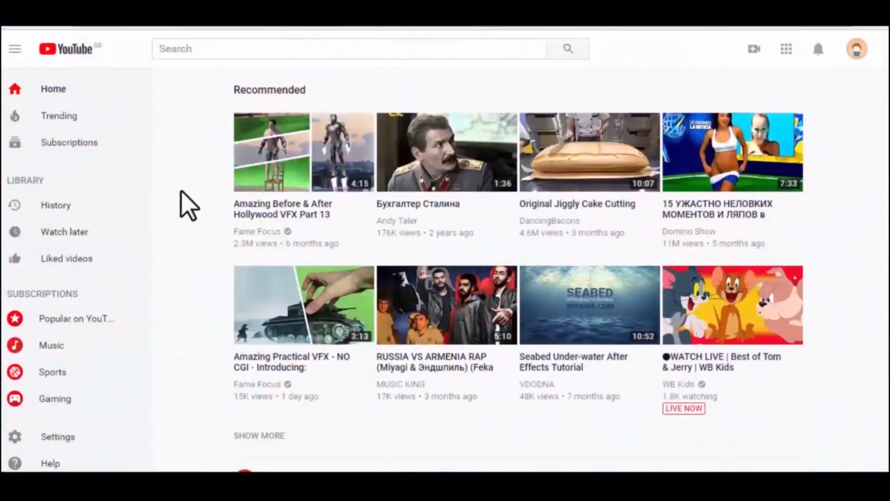
Search YouTube for 'lyosh lazaryan vfx' and subscribe to that channel
{"action": "type", "text": "lyosh lazaryan vfx"}
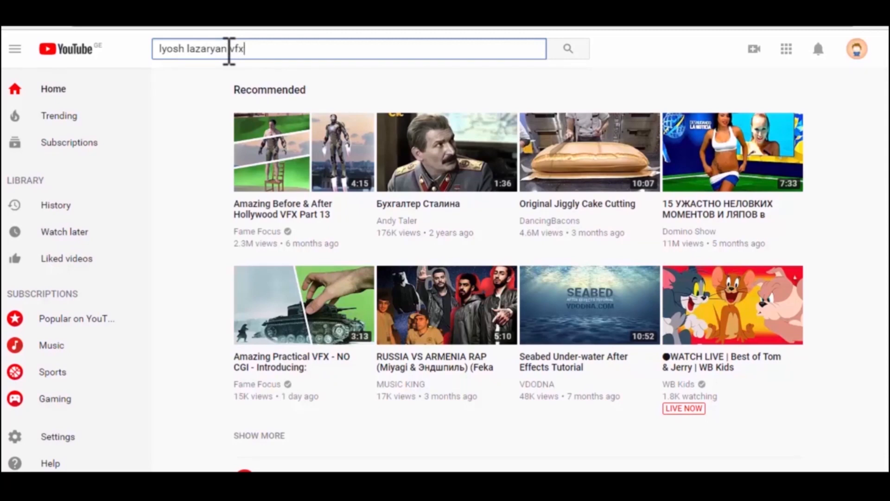
{"action": "left_click", "coordinate": [566, 48]}
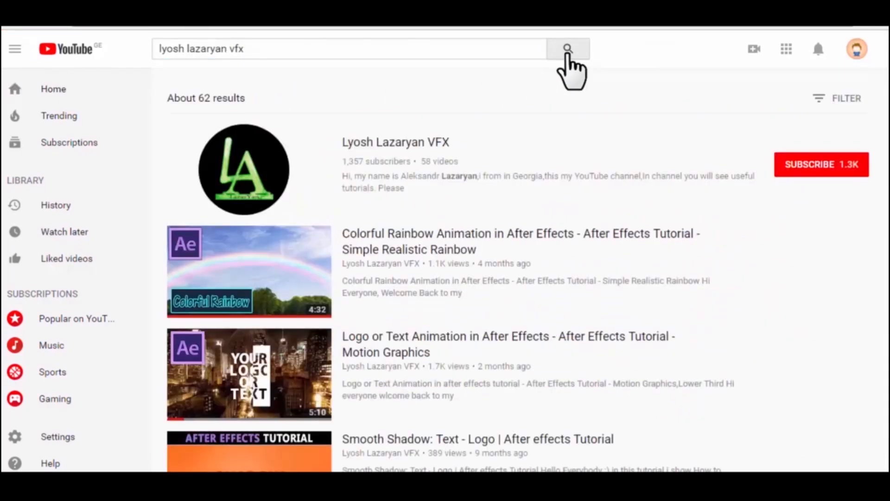
{"action": "left_click", "coordinate": [395, 142]}
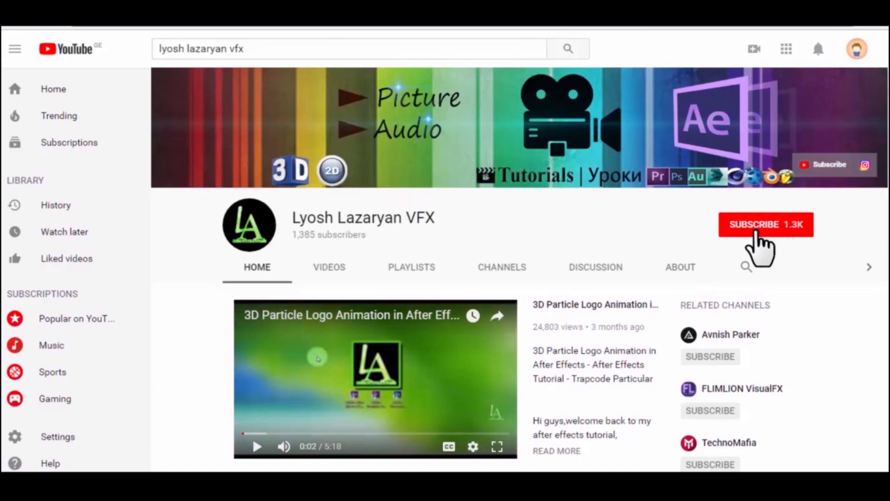
{"action": "left_click", "coordinate": [766, 225]}
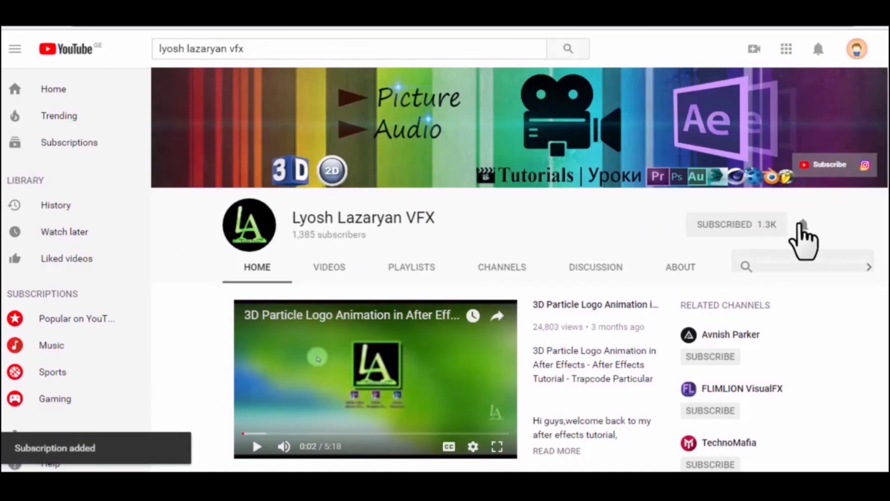